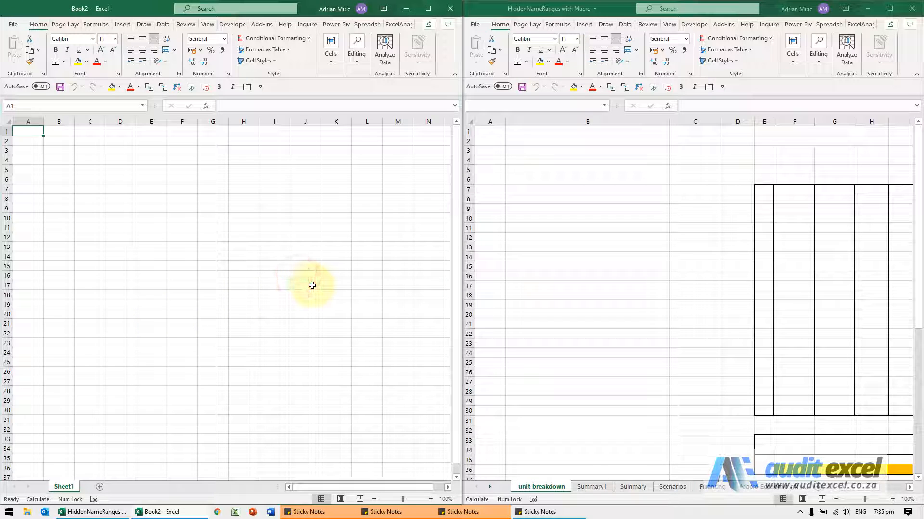
mouse_move(545, 215)
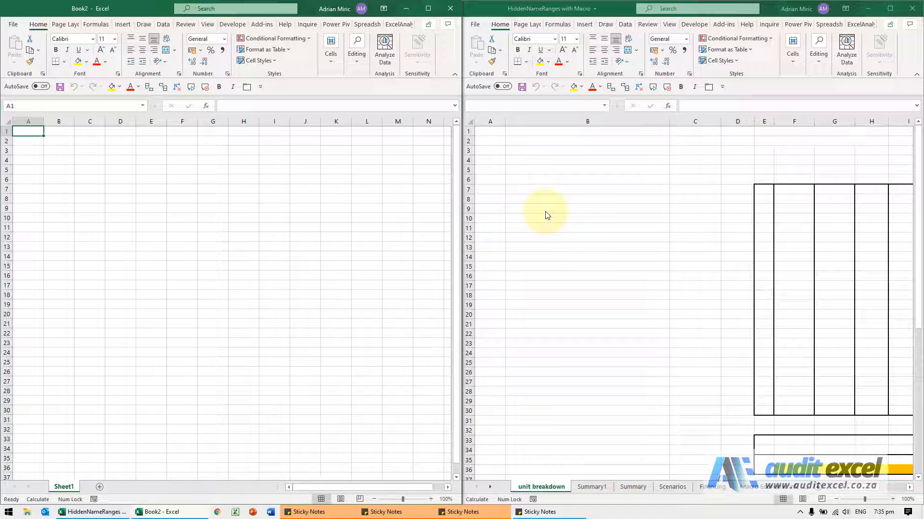
mouse_move(620, 278)
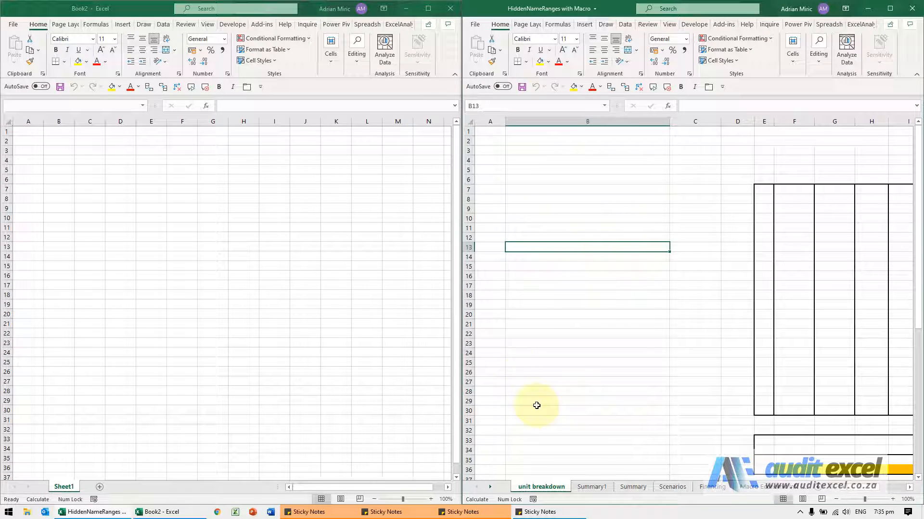
mouse_move(724, 289)
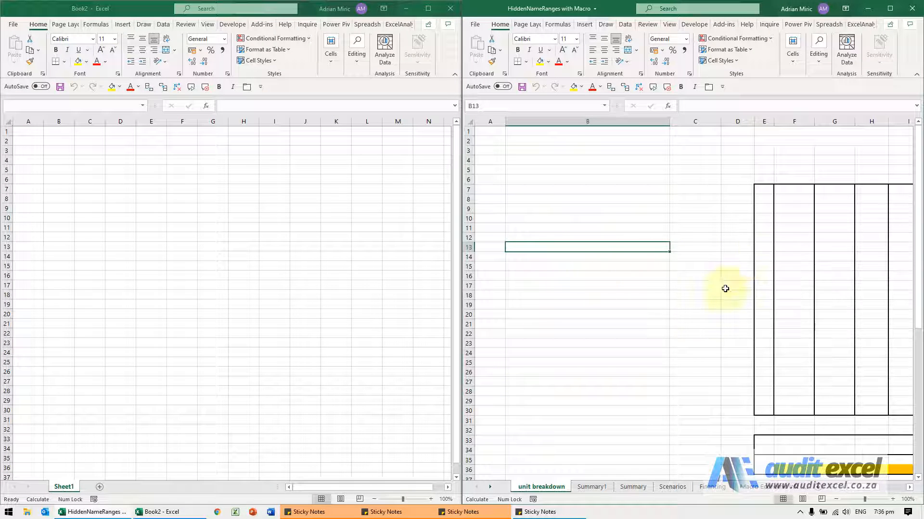
mouse_move(602, 285)
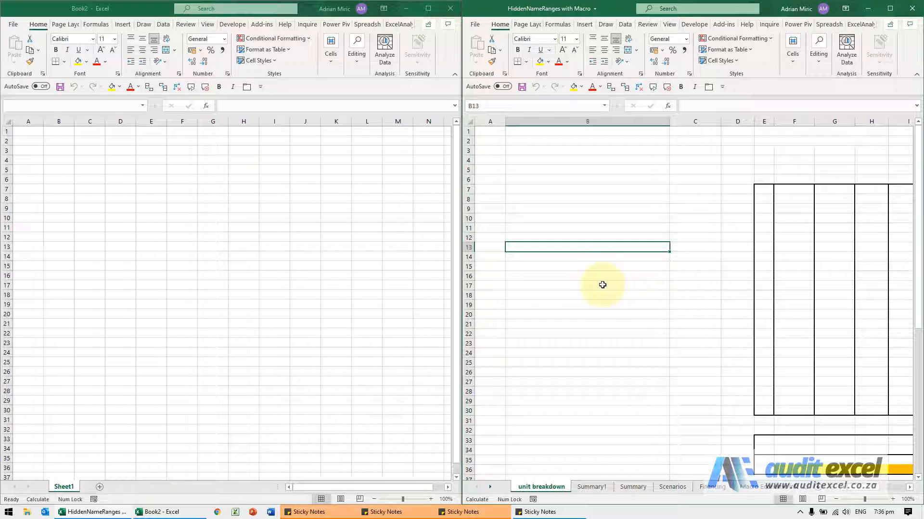
Select cells in the slow workbook and the blank workbook to compare responsiveness.
click(583, 275)
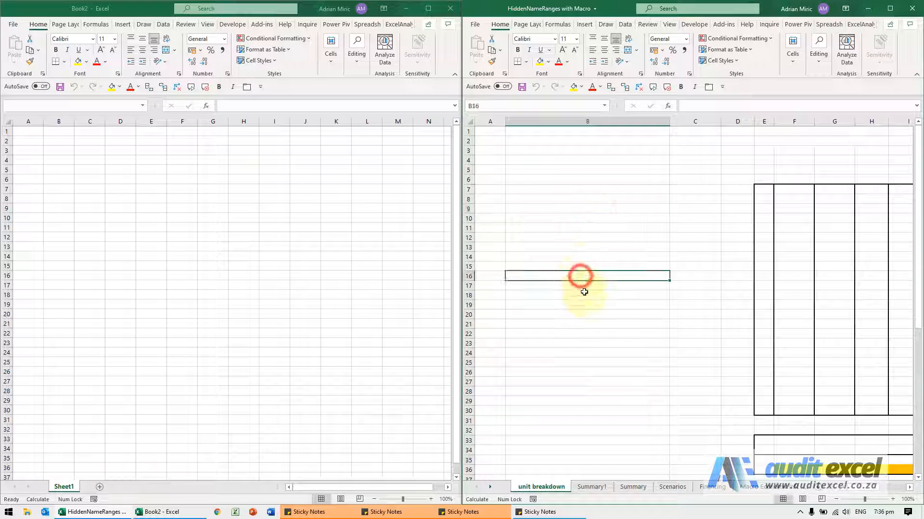
click(580, 190)
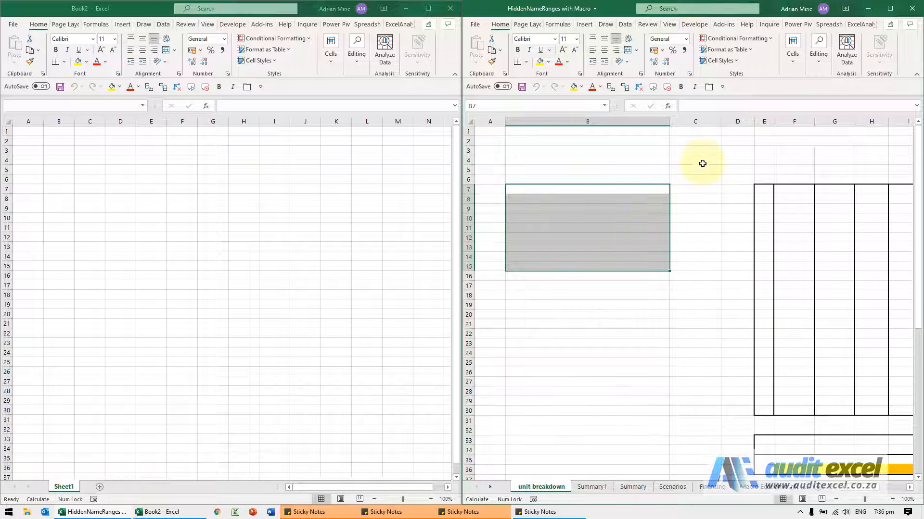
mouse_move(700, 159)
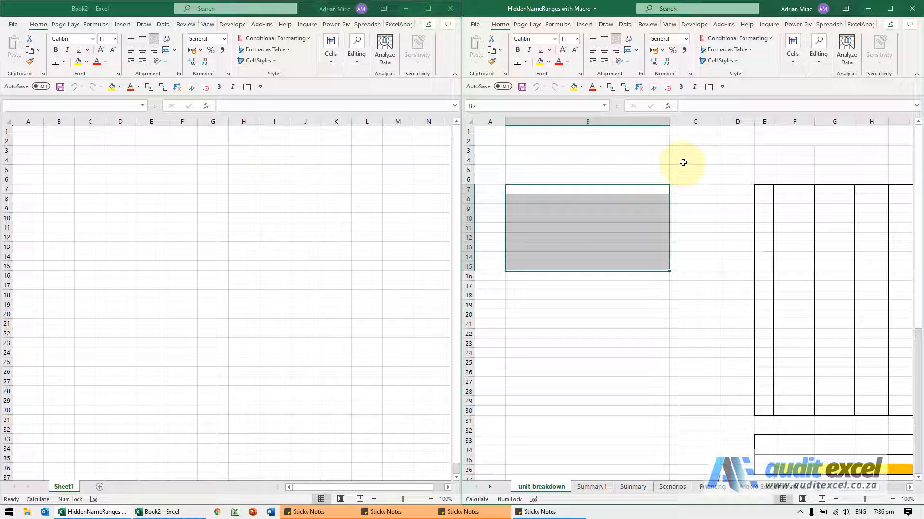
click(695, 159)
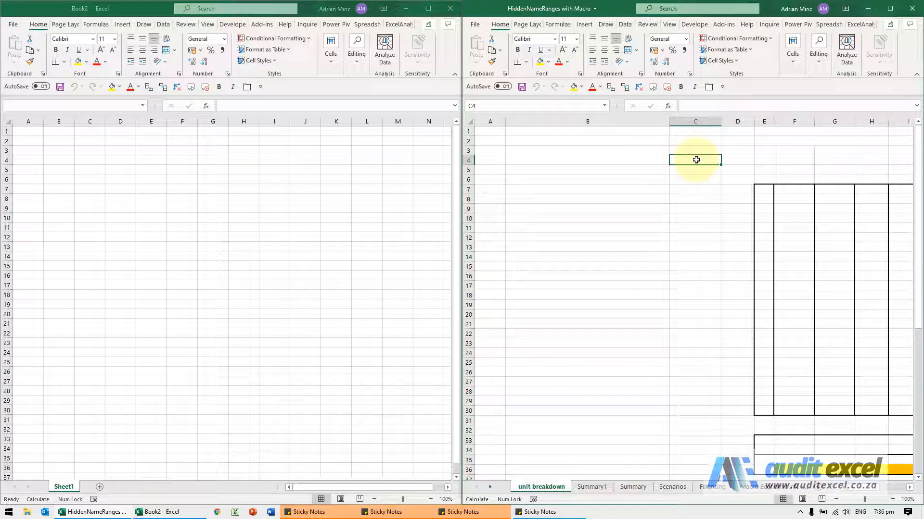
click(167, 173)
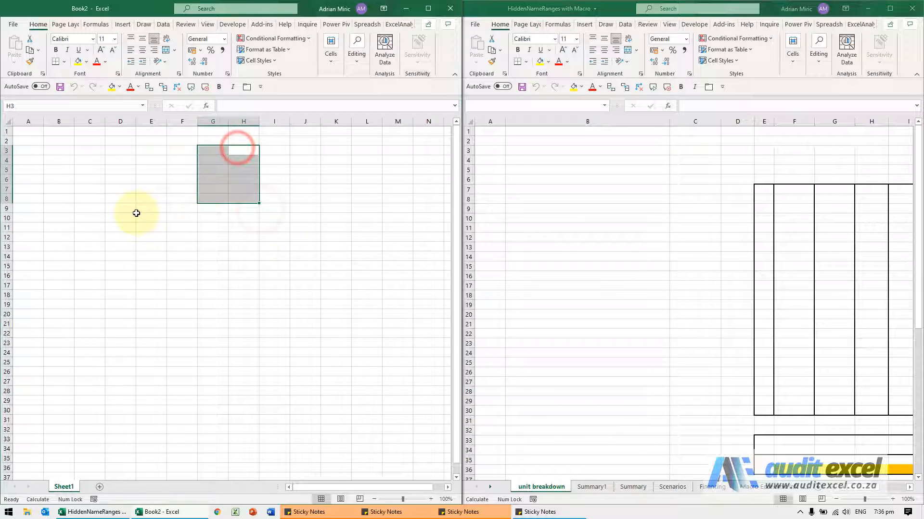
Return to the slow workbook and move through the Formulas tab to the View tab.
click(695, 160)
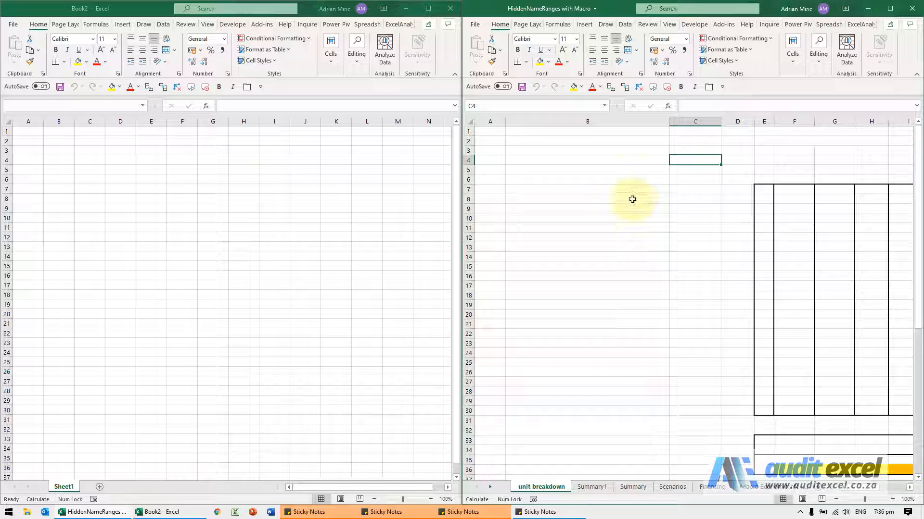
click(558, 24)
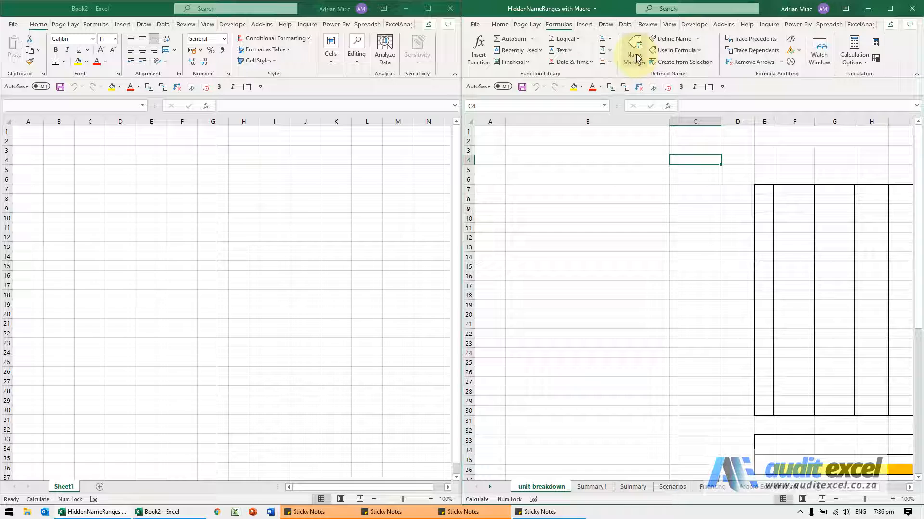
click(633, 49)
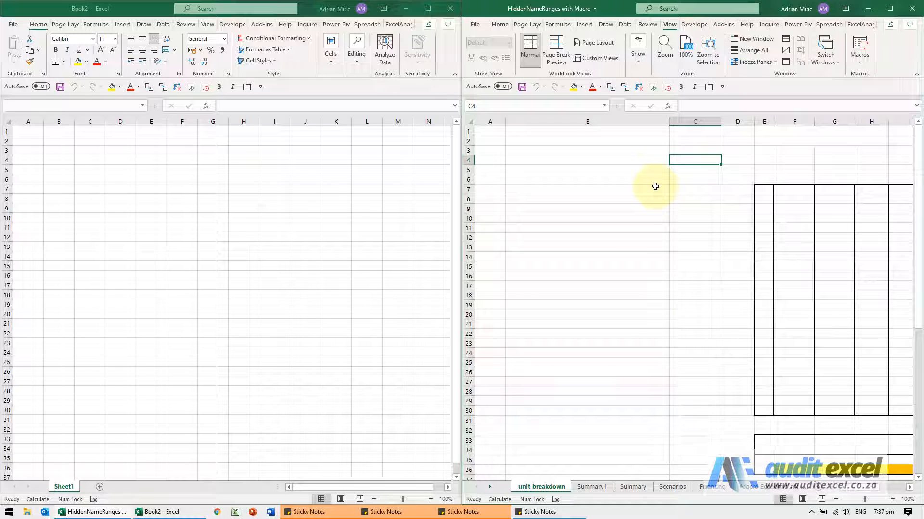
Run the ThisWorkbook.Unhide_Hidden_Name_Ranges macro from the View Macros list.
click(860, 47)
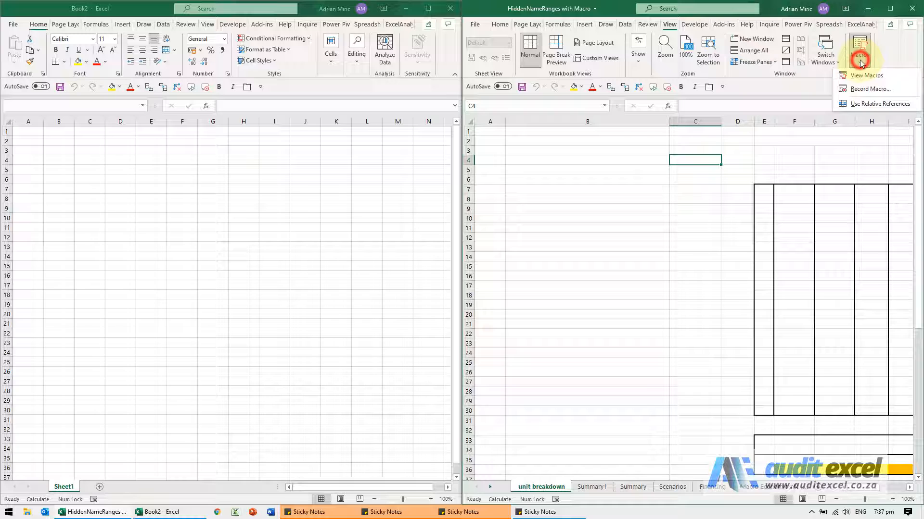
click(866, 75)
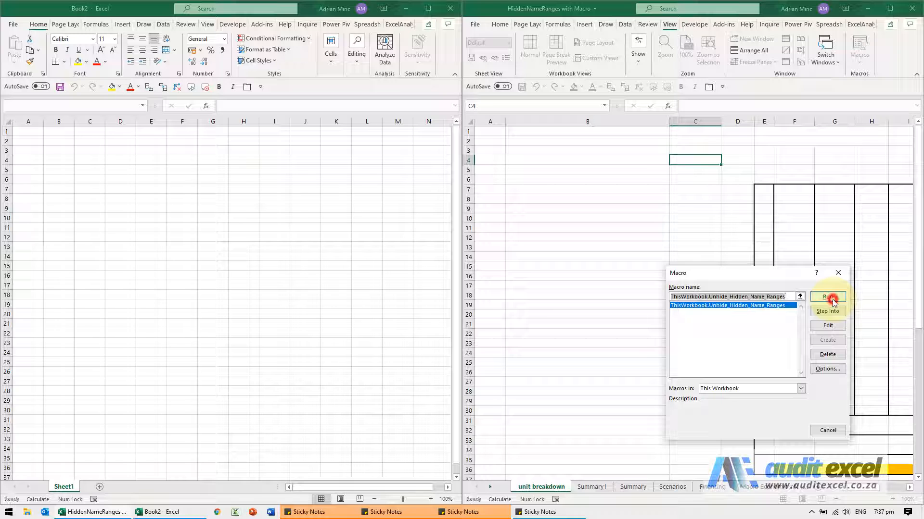
click(827, 296)
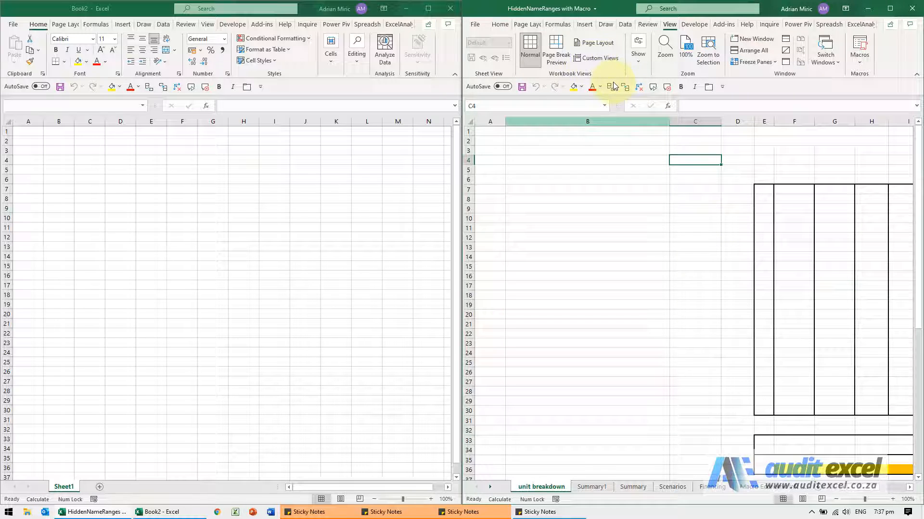
click(558, 24)
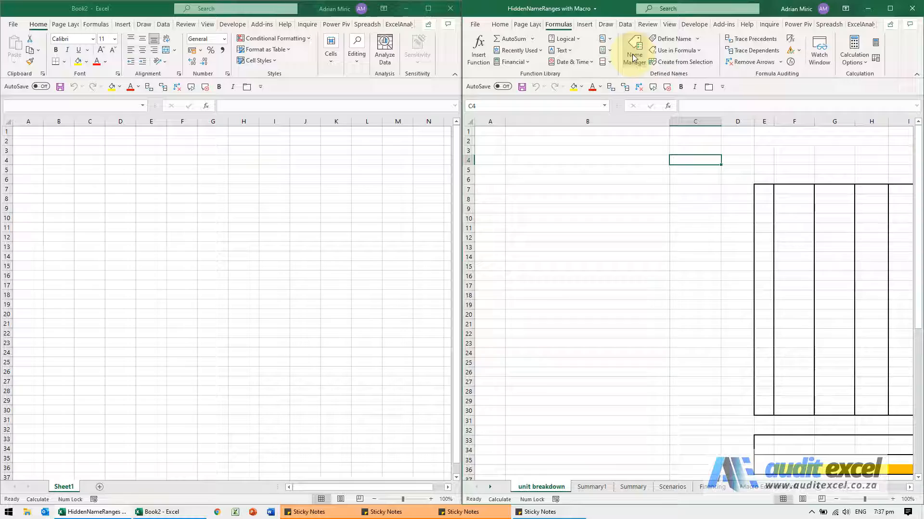
Open Name Manager and sort the revealed names by Scope, then scroll through them.
click(633, 50)
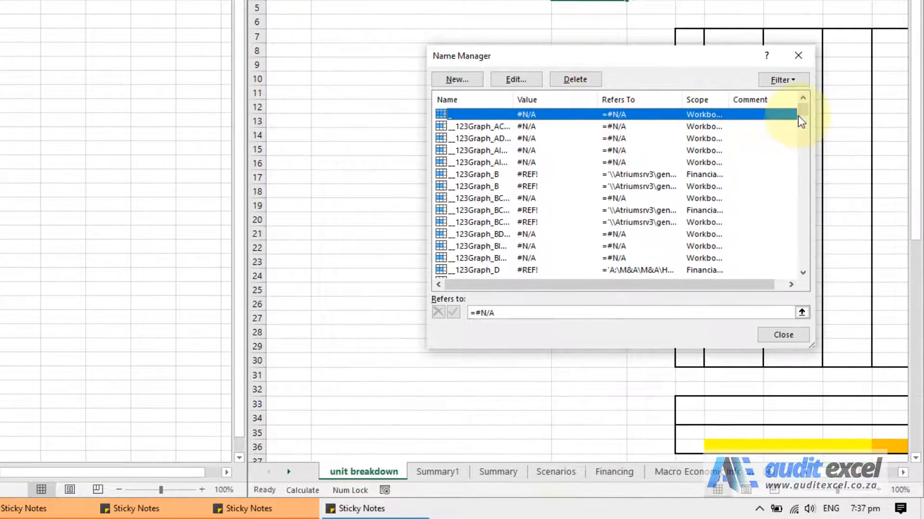
scroll(down, 3)
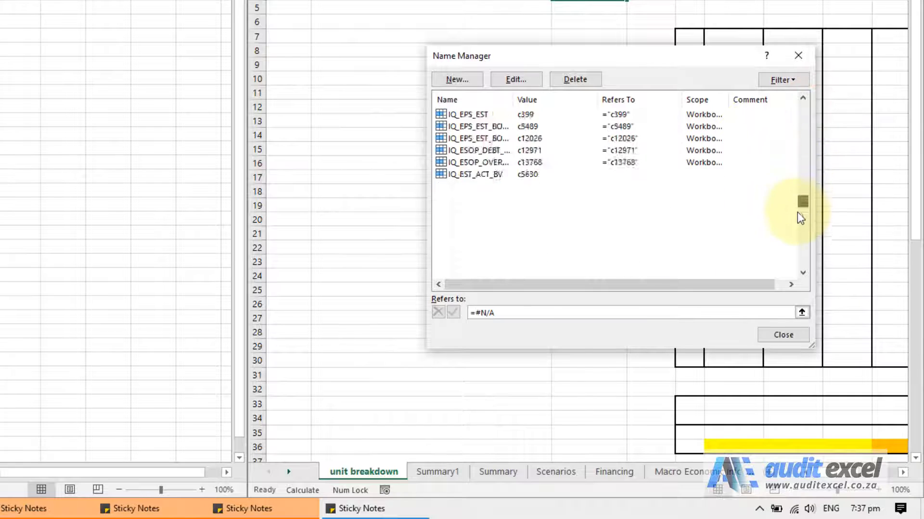
click(803, 99)
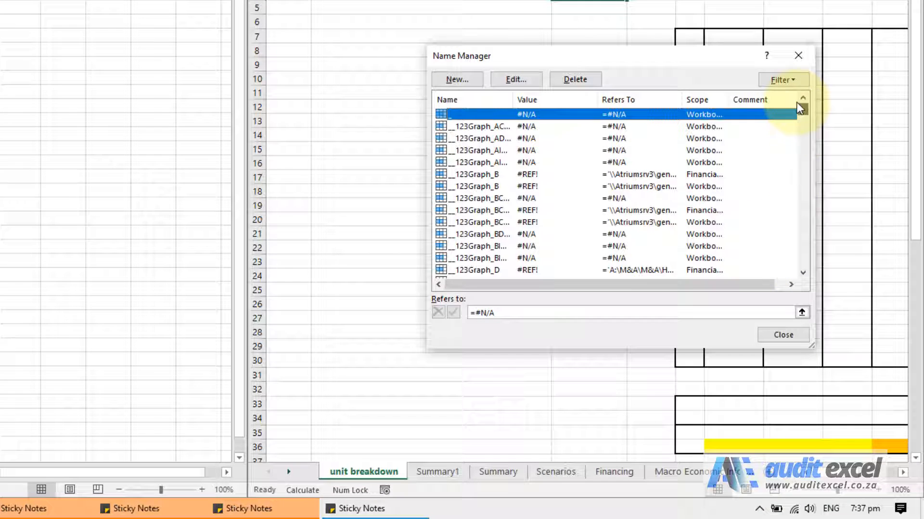
mouse_move(794, 230)
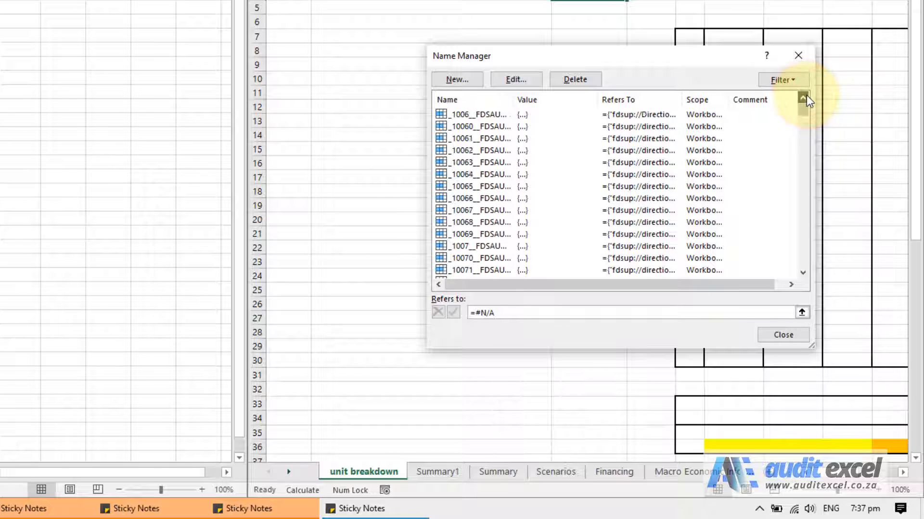
click(802, 99)
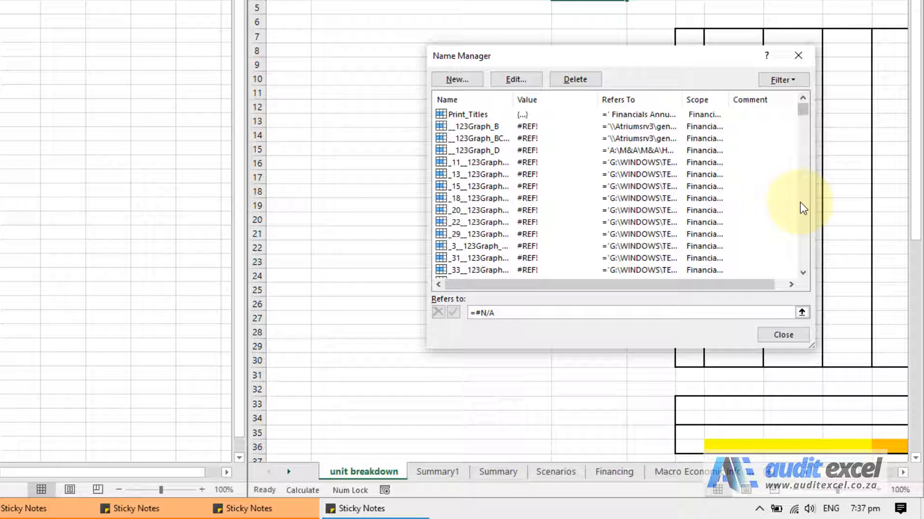
scroll(down, 3)
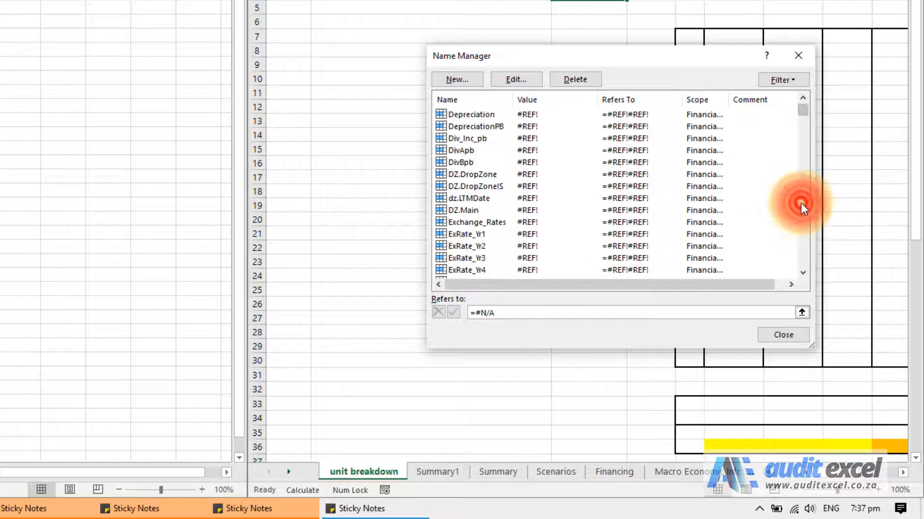
scroll(down, 3)
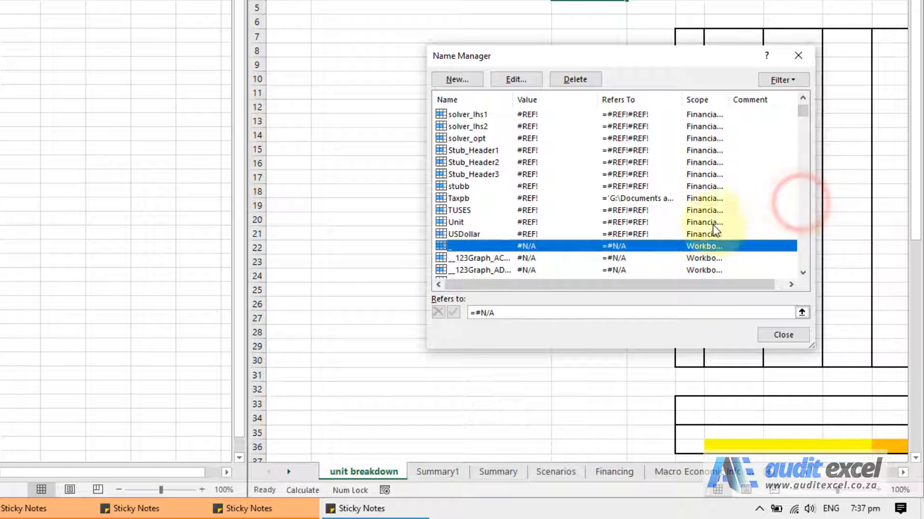
mouse_move(806, 121)
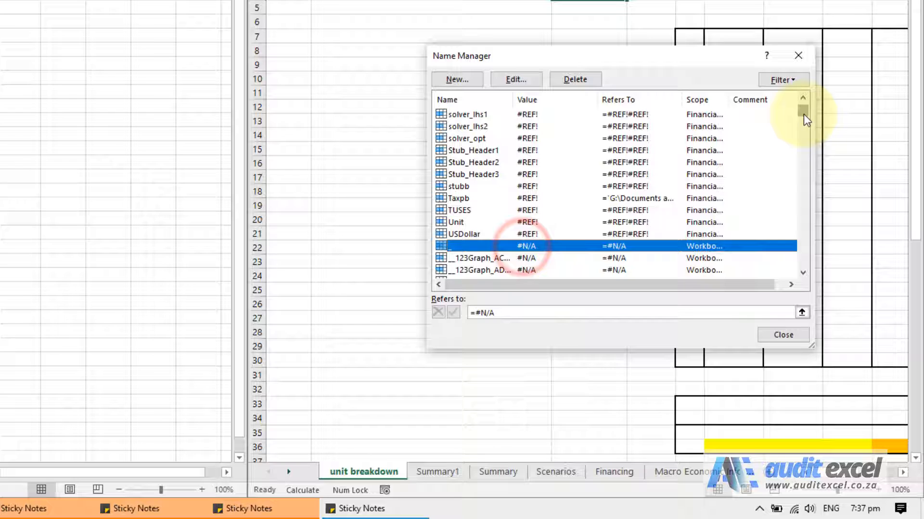
Delete the selected Workbook-scoped names and confirm the deletion with OK.
scroll(down, 3)
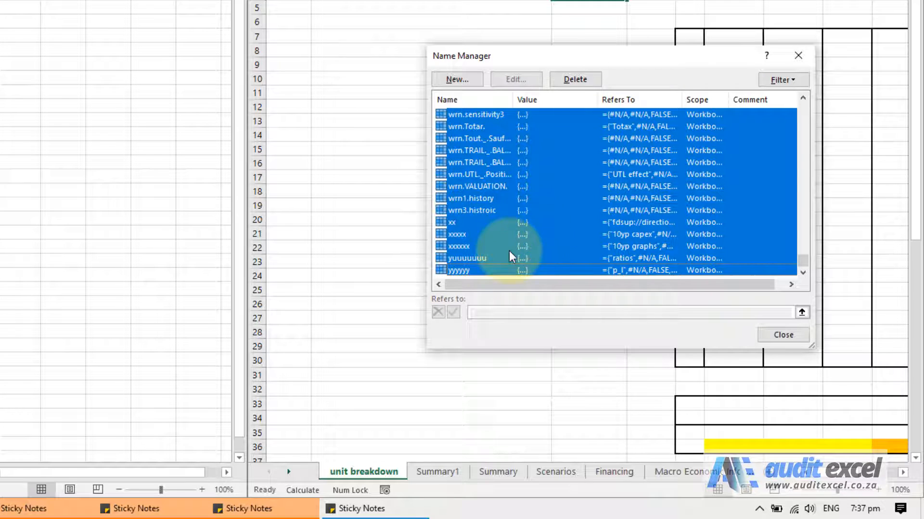
click(574, 79)
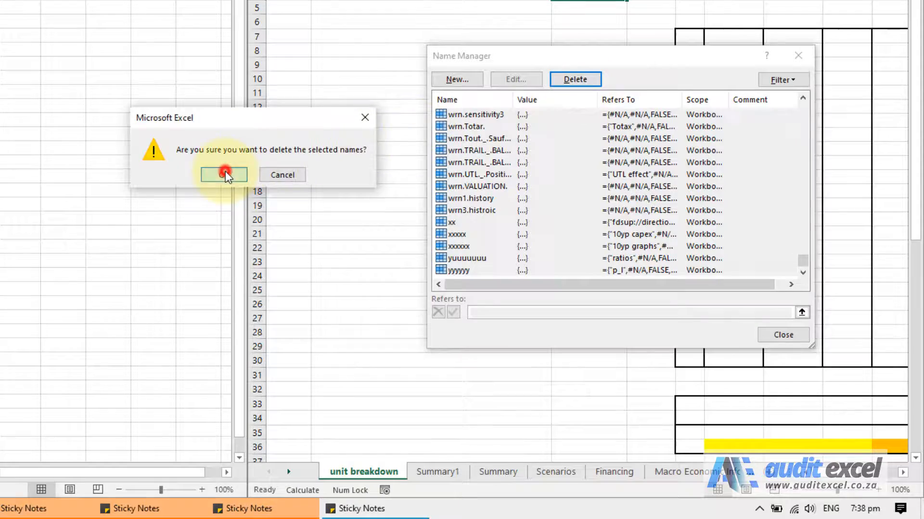
click(223, 175)
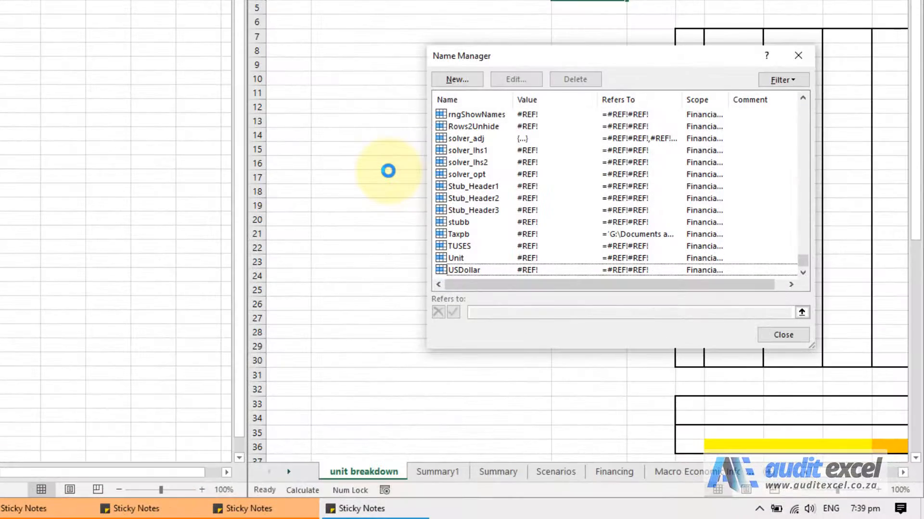
mouse_move(792, 268)
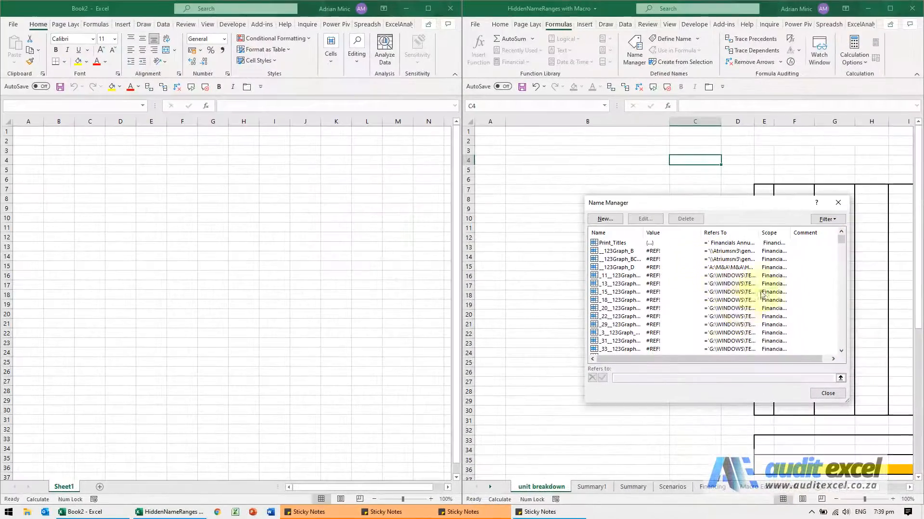
Close Name Manager and click cells in columns B and C to confirm normal speed.
click(826, 393)
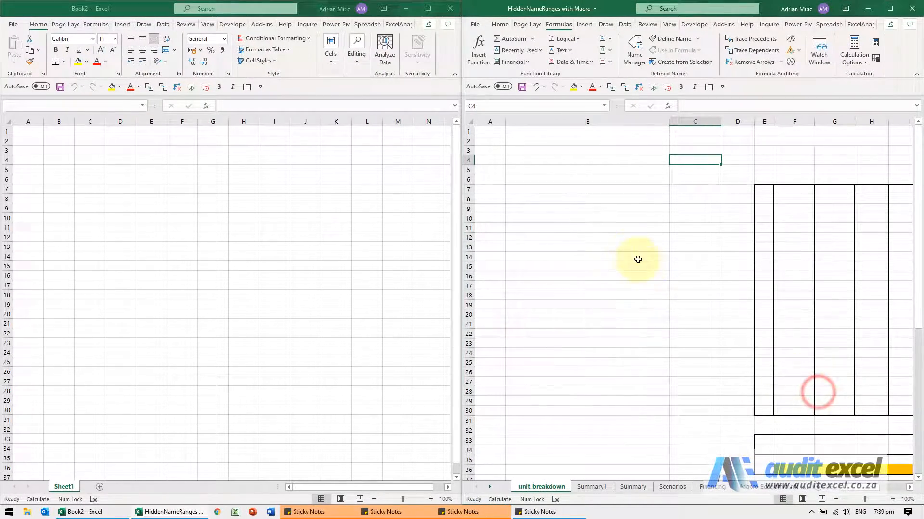
click(587, 276)
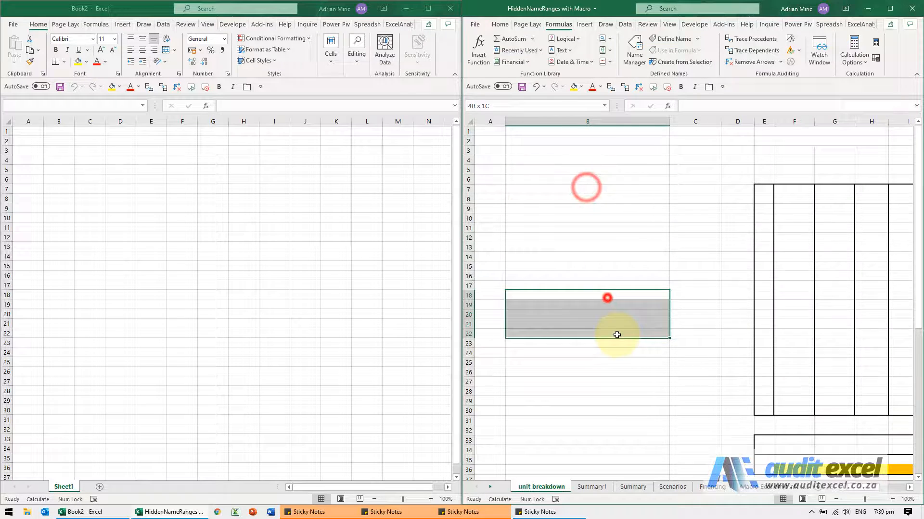
click(694, 257)
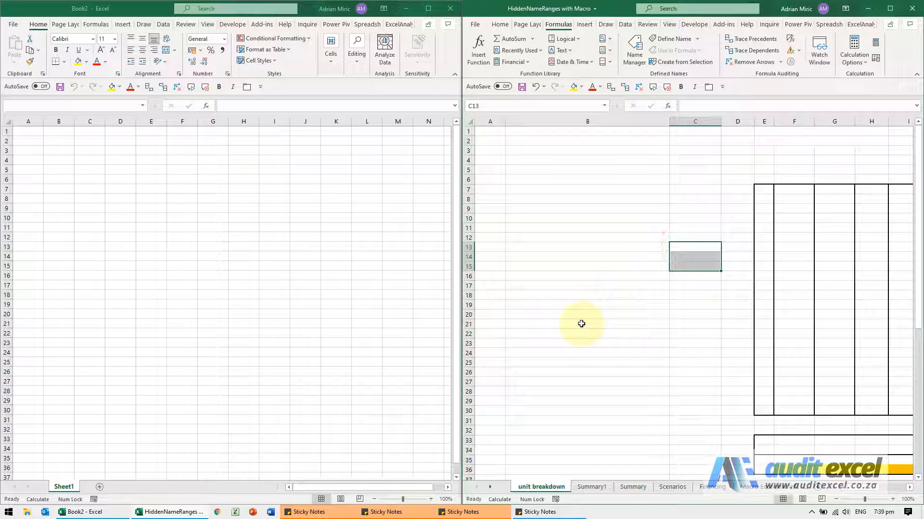